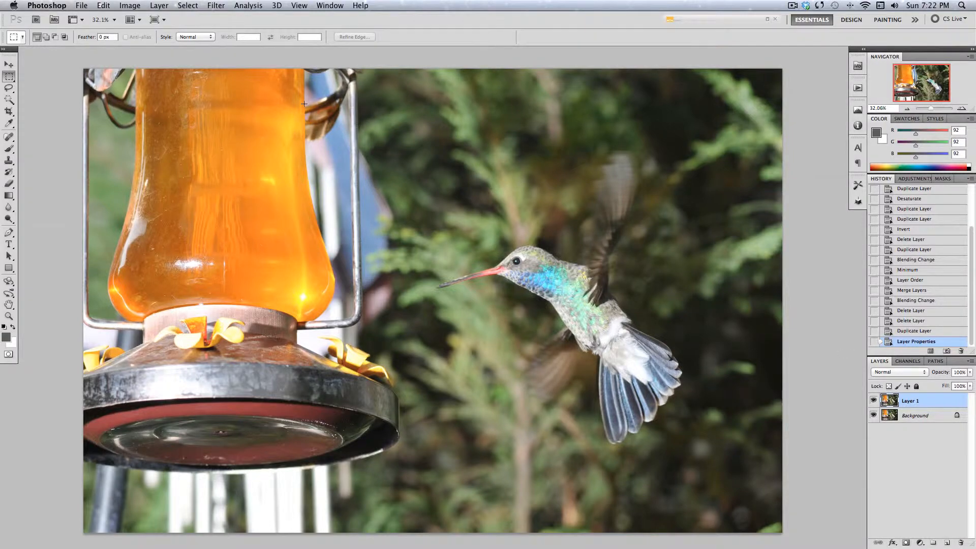
Step: Desaturate the hummingbird photo layer via Image > Adjustments so it becomes black-and-white
{"action": "left_click", "coordinate": [129, 5]}
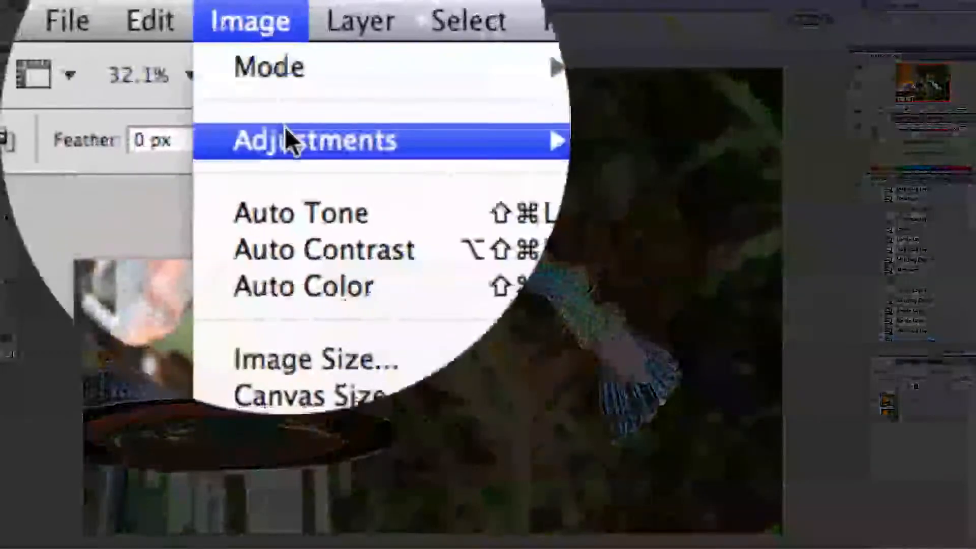
{"action": "left_click", "coordinate": [332, 141]}
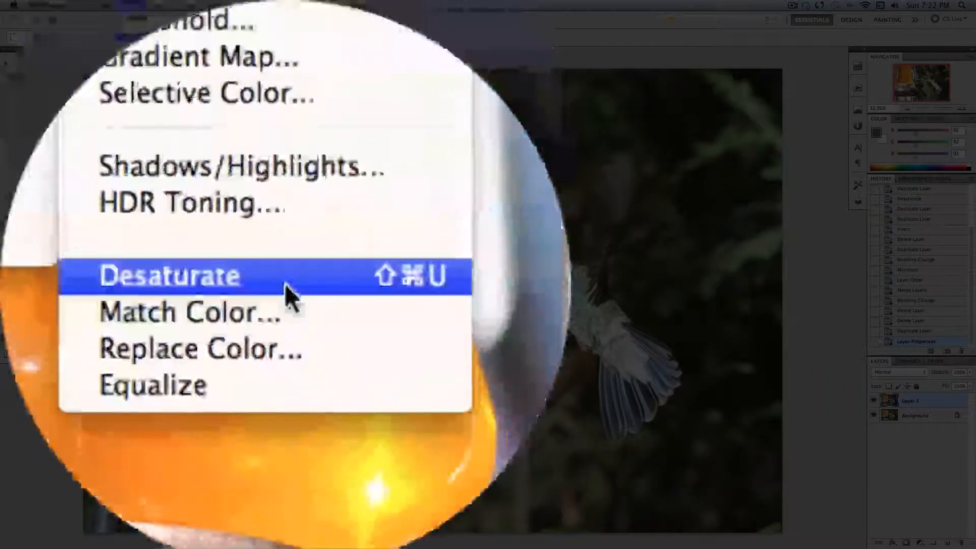
{"action": "left_click", "coordinate": [171, 276]}
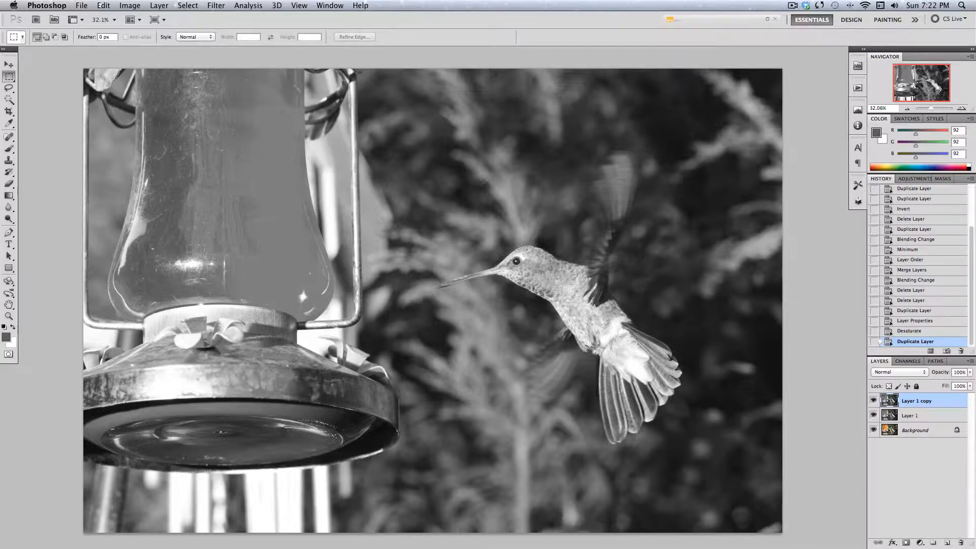
Step: Invert the grey Layer 1 copy so the feeder and bird read as a negative
{"action": "left_click", "coordinate": [144, 5]}
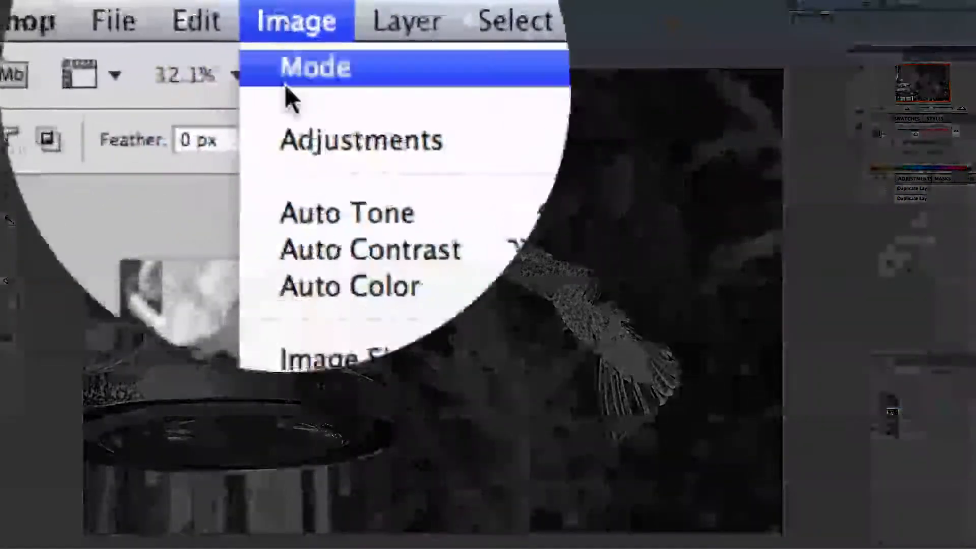
{"action": "left_click", "coordinate": [360, 142]}
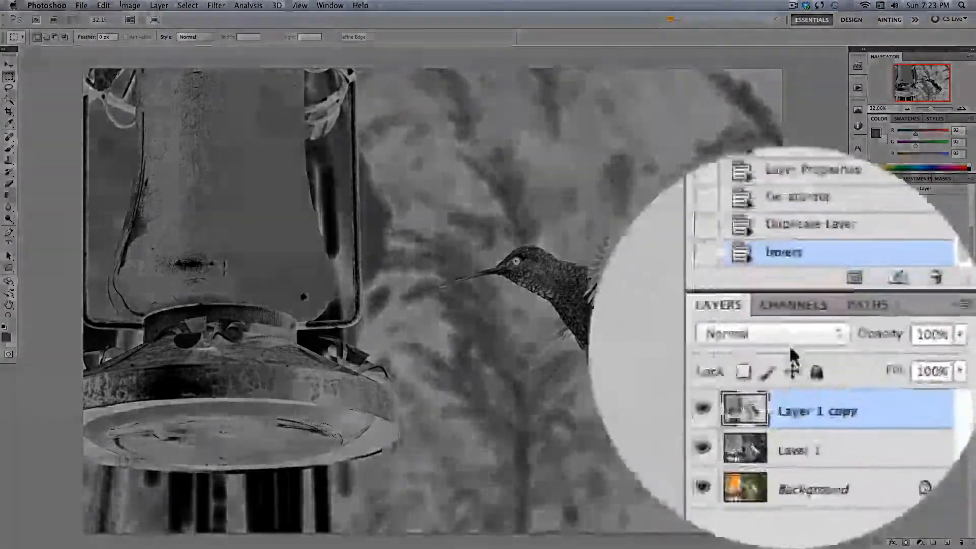
Step: Set Layer 1 copy's blend mode to Color Dodge, washing the canvas nearly white
{"action": "left_click", "coordinate": [772, 334]}
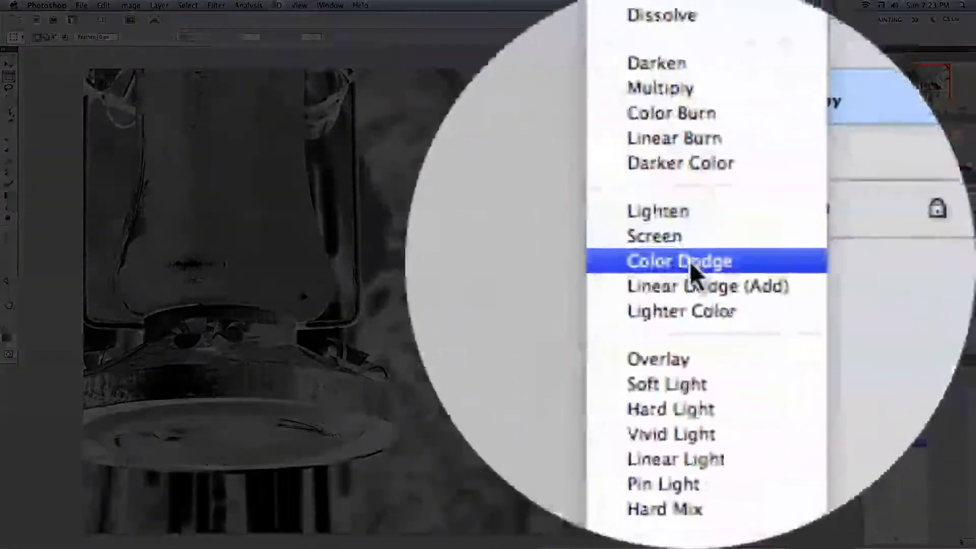
{"action": "left_click", "coordinate": [679, 261]}
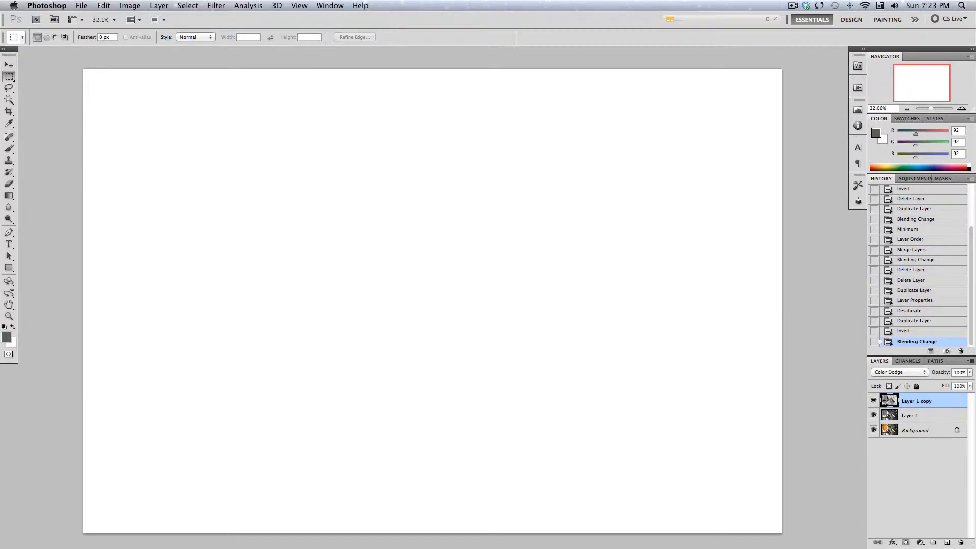
Step: Apply Filter > Other > Minimum with a small radius to bring back pencil outlines
{"action": "left_click", "coordinate": [216, 6]}
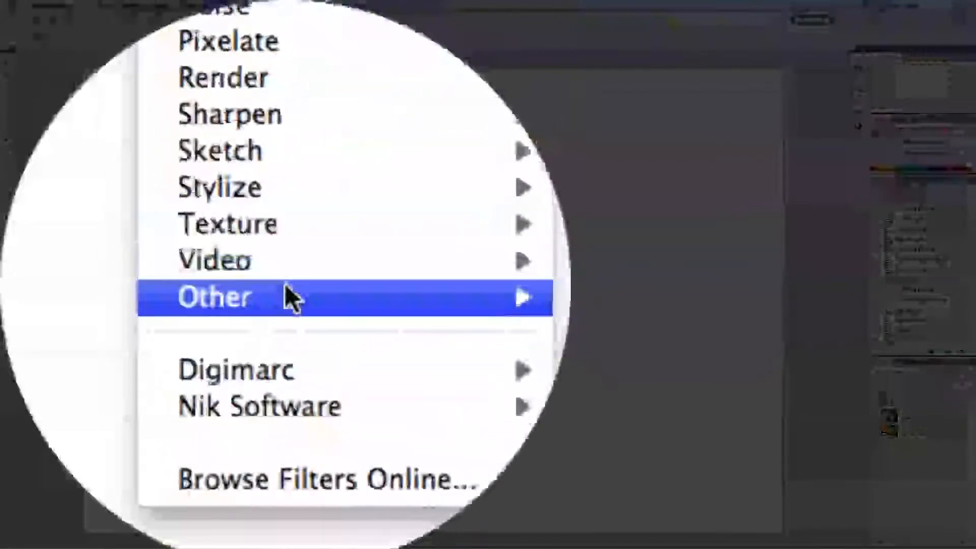
{"action": "left_click", "coordinate": [214, 297]}
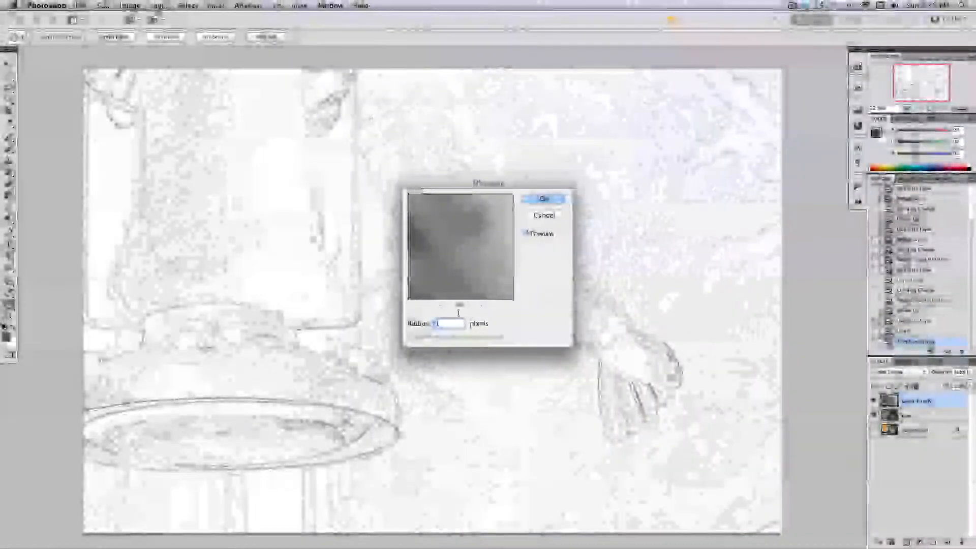
{"action": "left_click", "coordinate": [544, 197]}
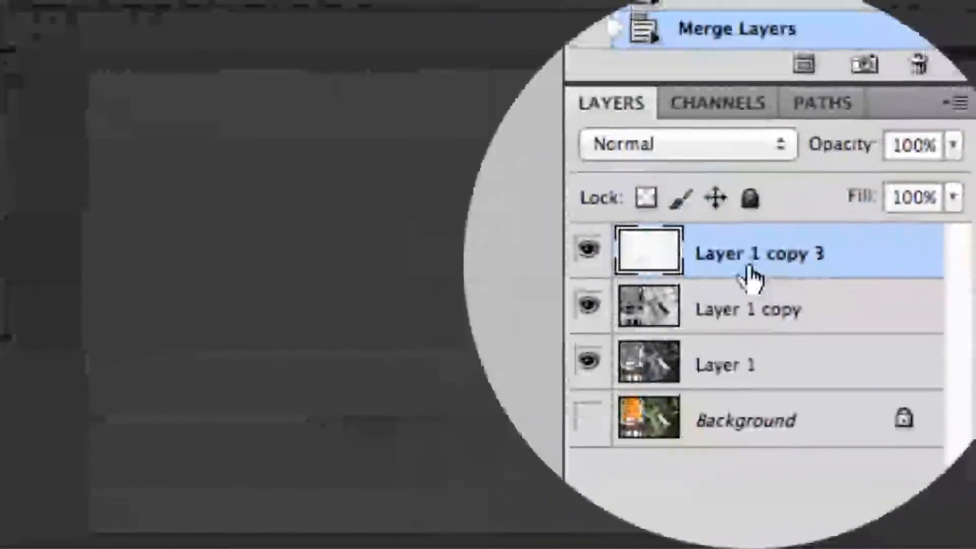
Step: Set merged Layer 1 copy 3 to Multiply and settle its opacity around 71%
{"action": "left_click", "coordinate": [674, 144]}
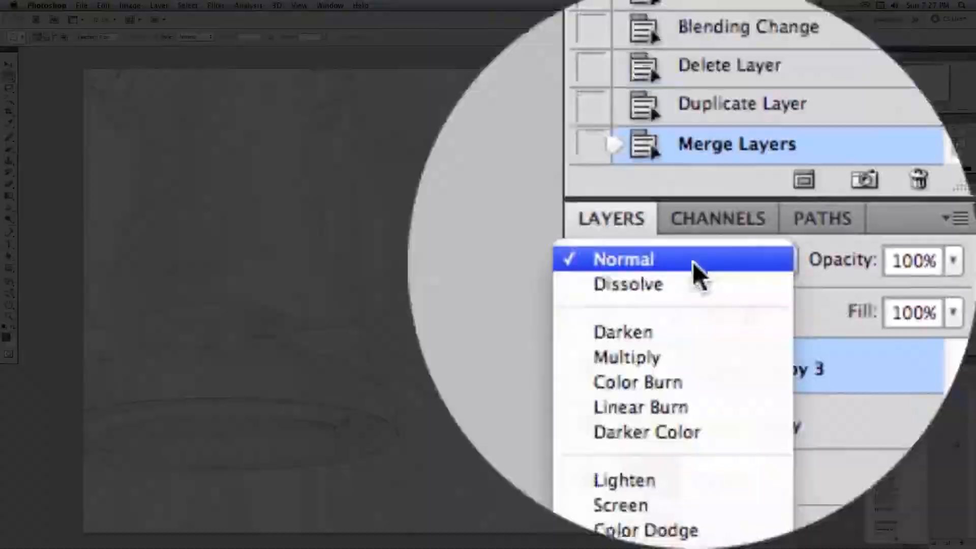
{"action": "left_click", "coordinate": [623, 259]}
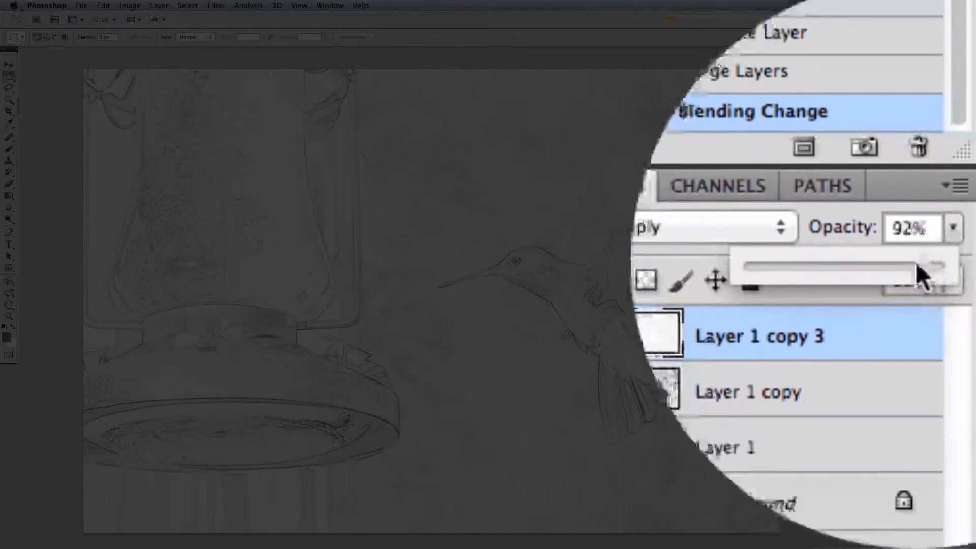
{"action": "left_click_drag", "start_coordinate": [927, 267], "coordinate": [872, 267]}
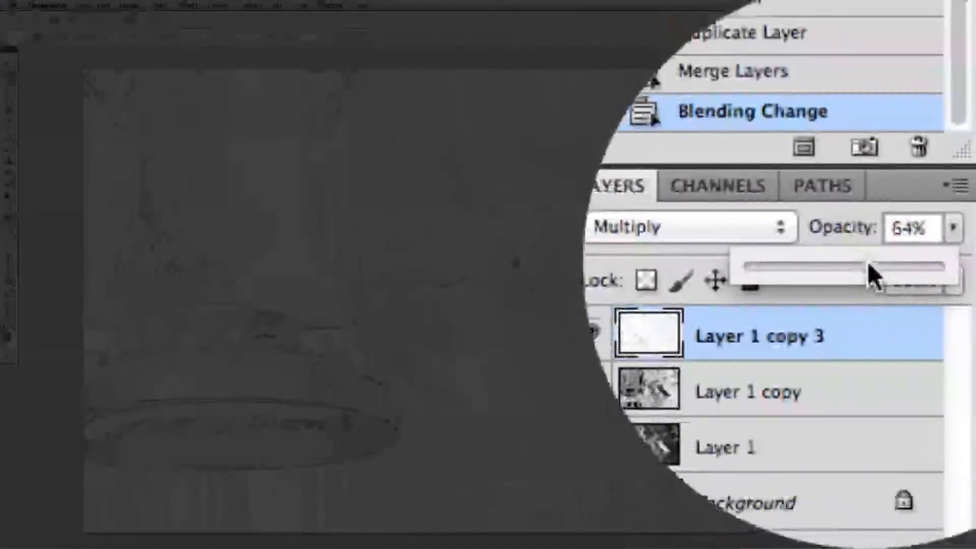
{"action": "left_click_drag", "start_coordinate": [871, 265], "coordinate": [909, 265]}
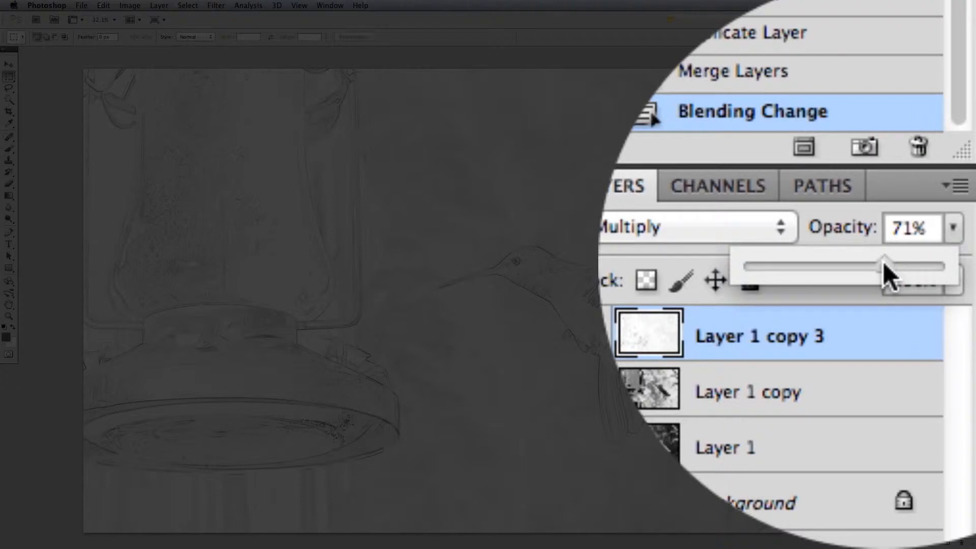
{"action": "left_click_drag", "start_coordinate": [871, 267], "coordinate": [866, 266]}
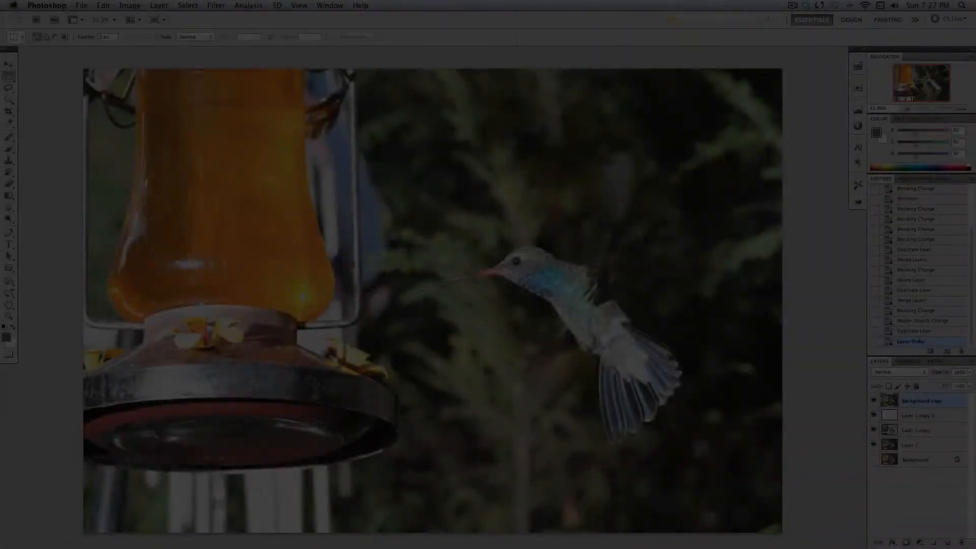
Step: Blend the top colour photo copy as Color for a light tint over the sketch
{"action": "left_click", "coordinate": [899, 373]}
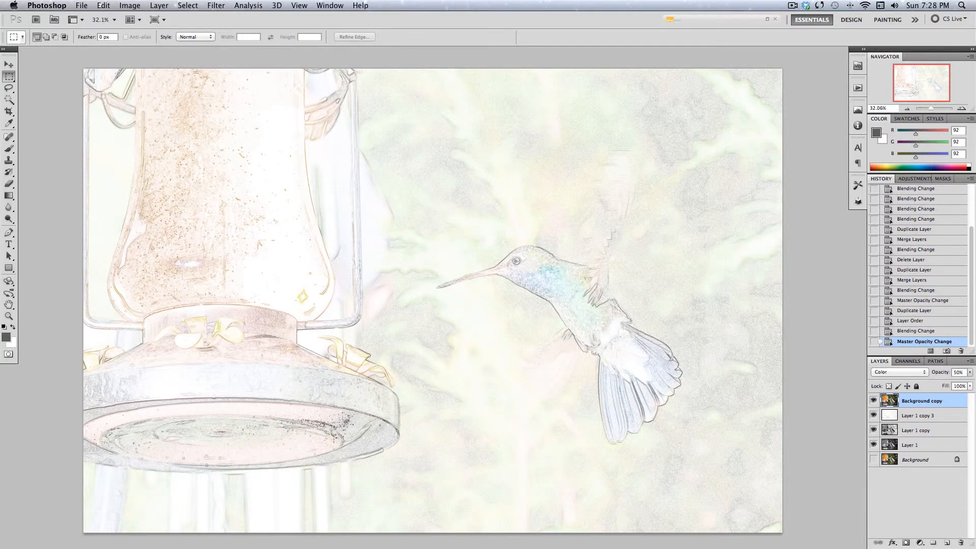
{"action": "mouse_move", "coordinate": [511, 287]}
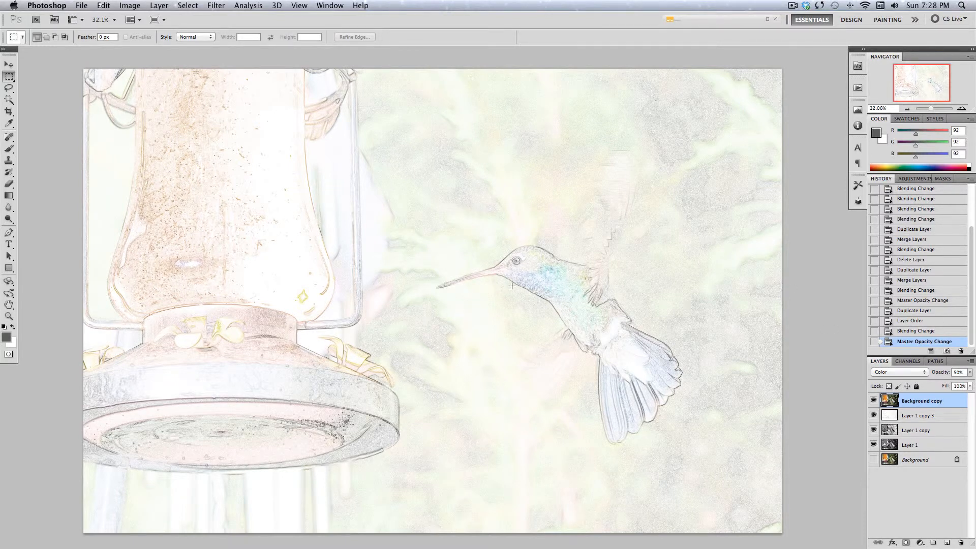